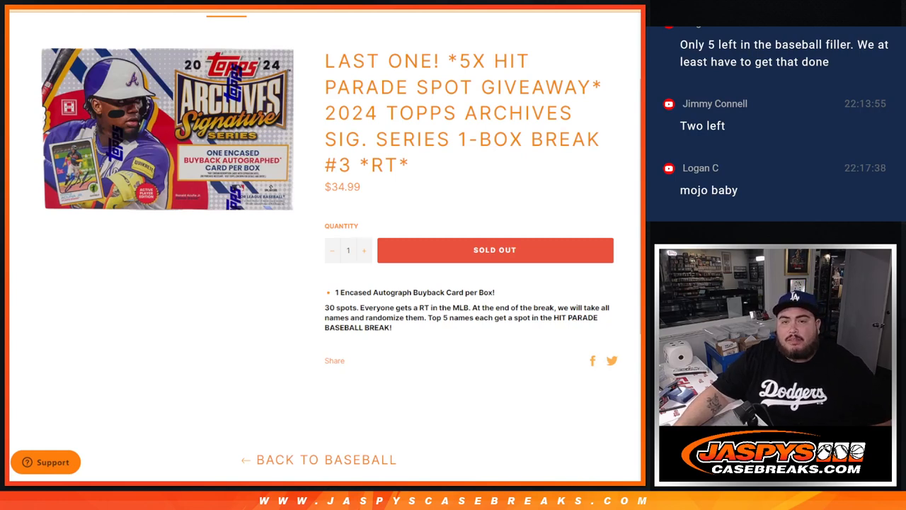
Step: Randomize the 30 break names in the List Randomizer, then reshuffle them twice more
{"action": "left_click_drag", "start_coordinate": [442, 61], "coordinate": [601, 87]}
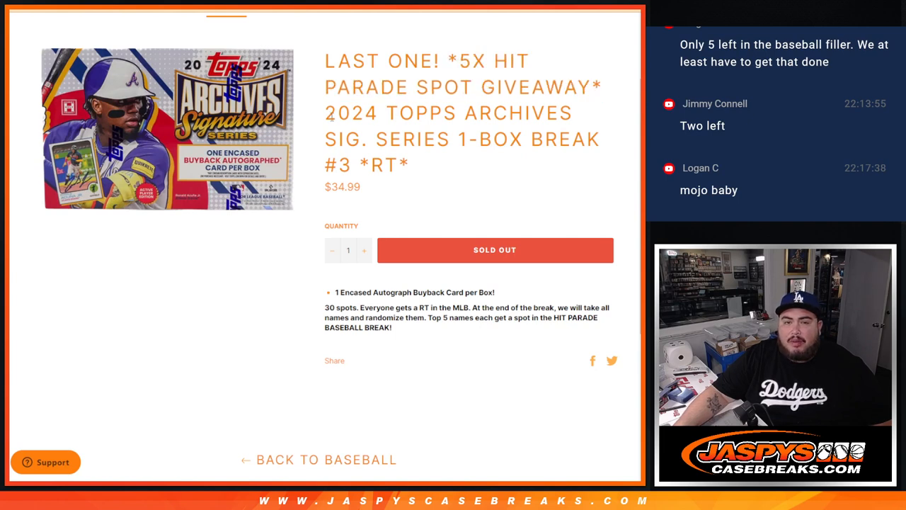
{"action": "left_click_drag", "start_coordinate": [324, 106], "coordinate": [363, 191]}
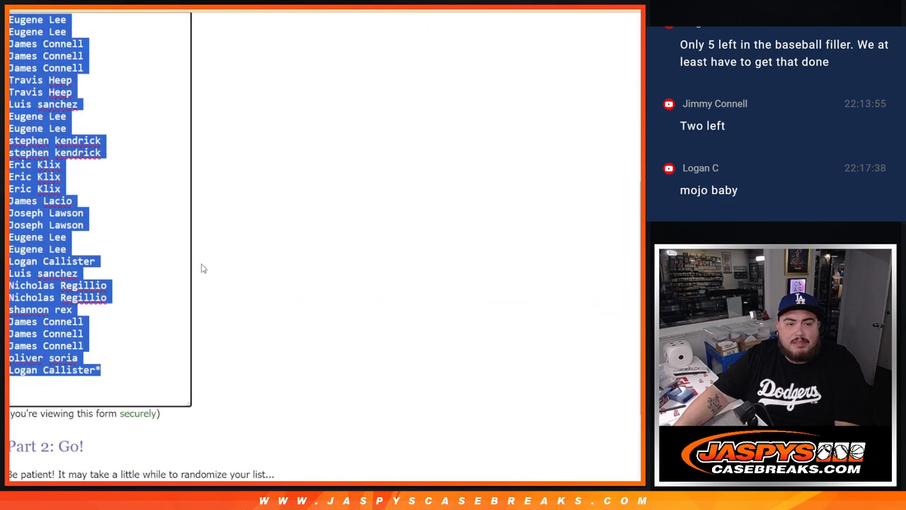
{"action": "left_click", "coordinate": [27, 386]}
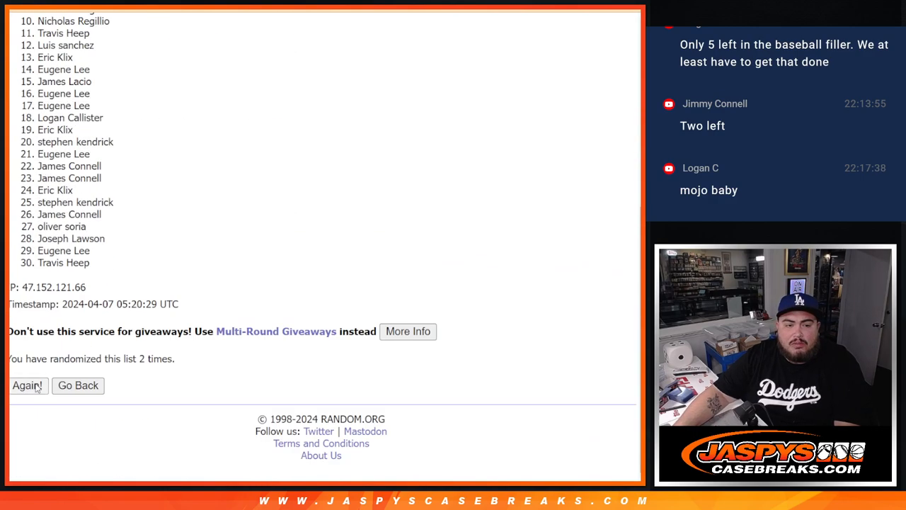
{"action": "left_click", "coordinate": [27, 385]}
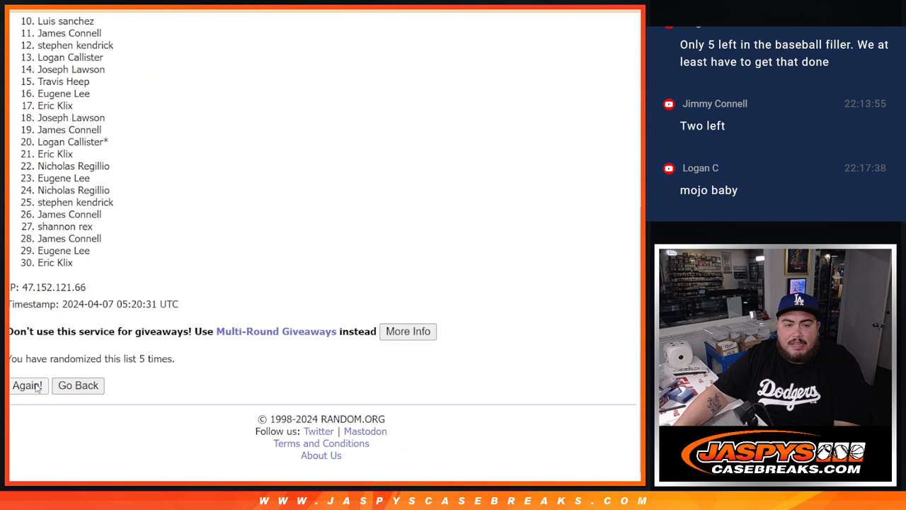
{"action": "left_click", "coordinate": [27, 385]}
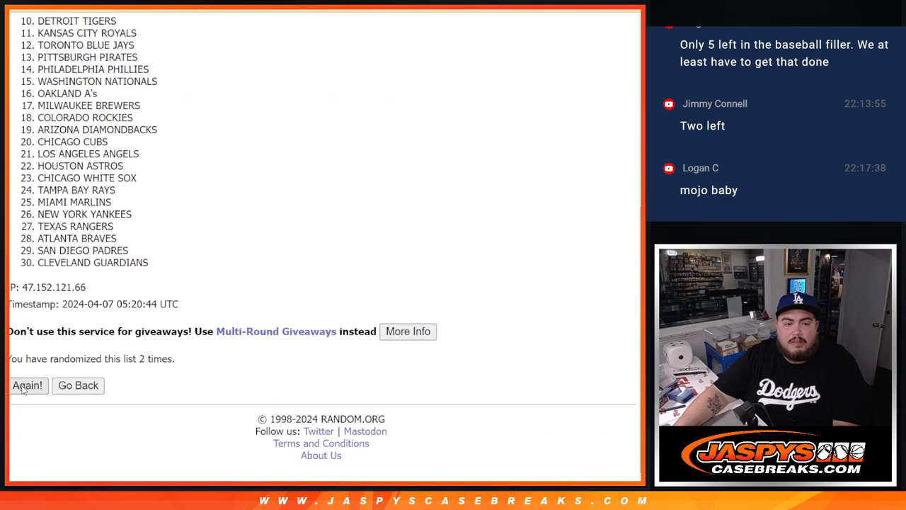
Step: Re-randomize the 30 MLB team list one more time
{"action": "left_click", "coordinate": [27, 386]}
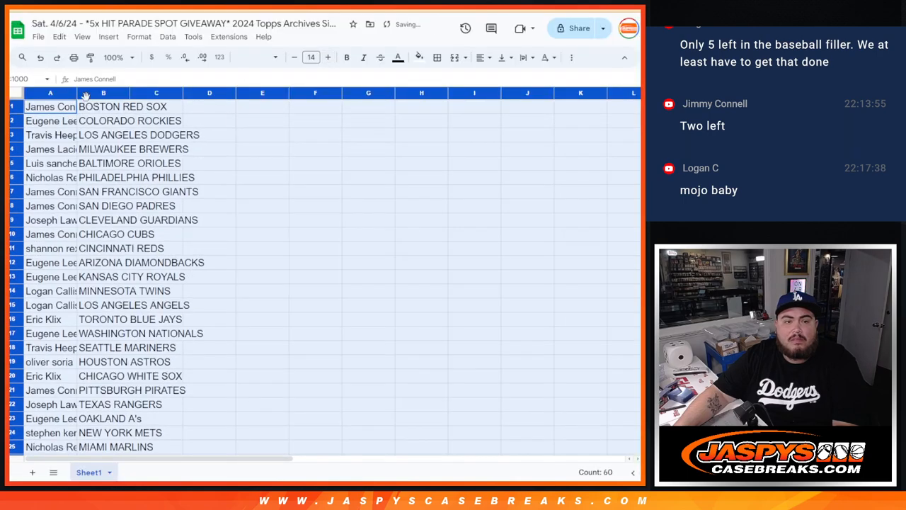
Step: Sort the name–team pairs A→Z by team in columns A:B, resized to fit
{"action": "scroll", "scroll_direction": "down", "scroll_amount": 3}
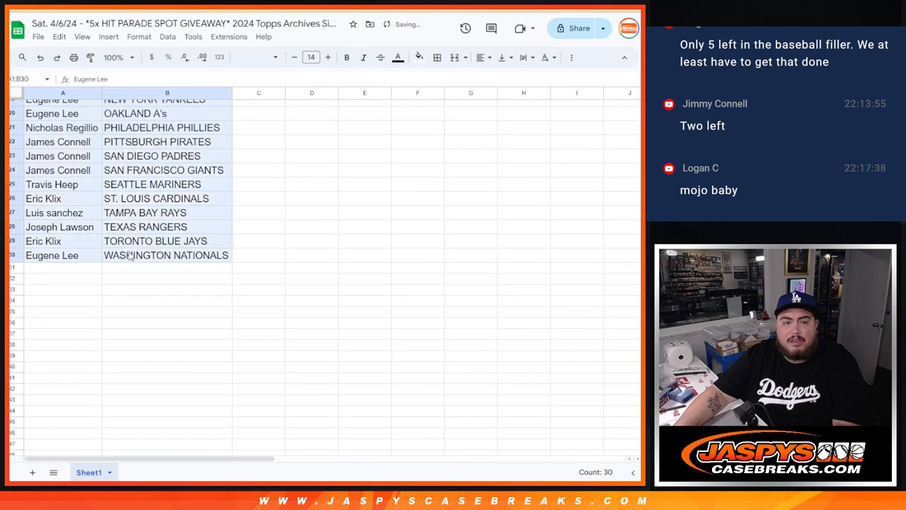
{"action": "left_click", "coordinate": [437, 57]}
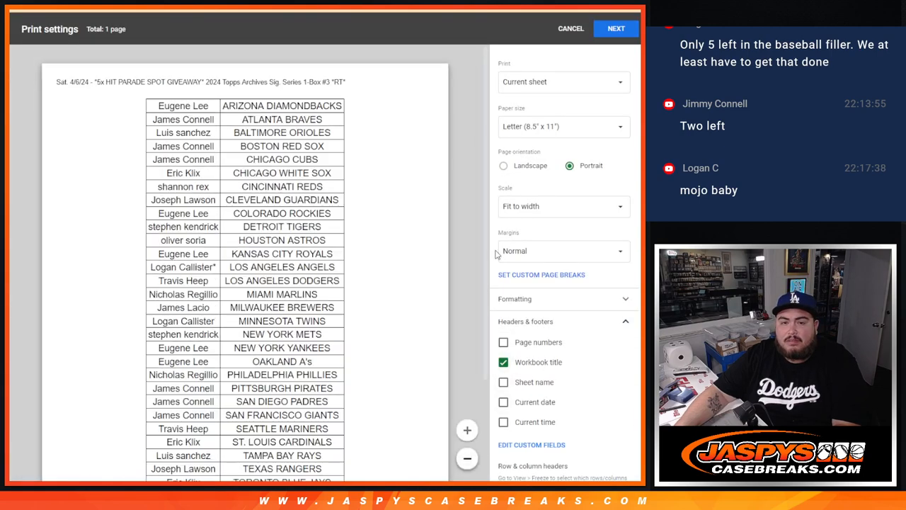
Step: Scroll the one-page portrait print preview from Arizona through Washington
{"action": "scroll", "scroll_direction": "down", "scroll_amount": 3}
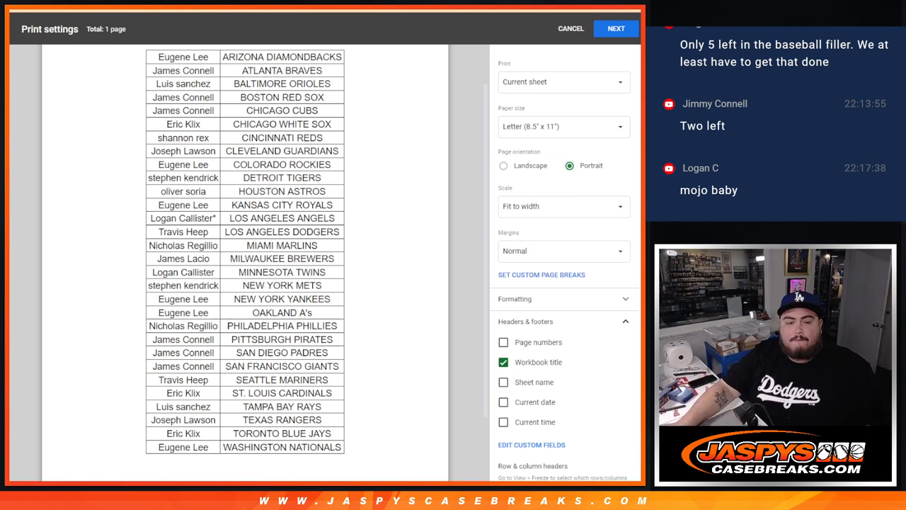
Step: Print the sorted name–team list from the printer dialog
{"action": "left_click", "coordinate": [615, 29]}
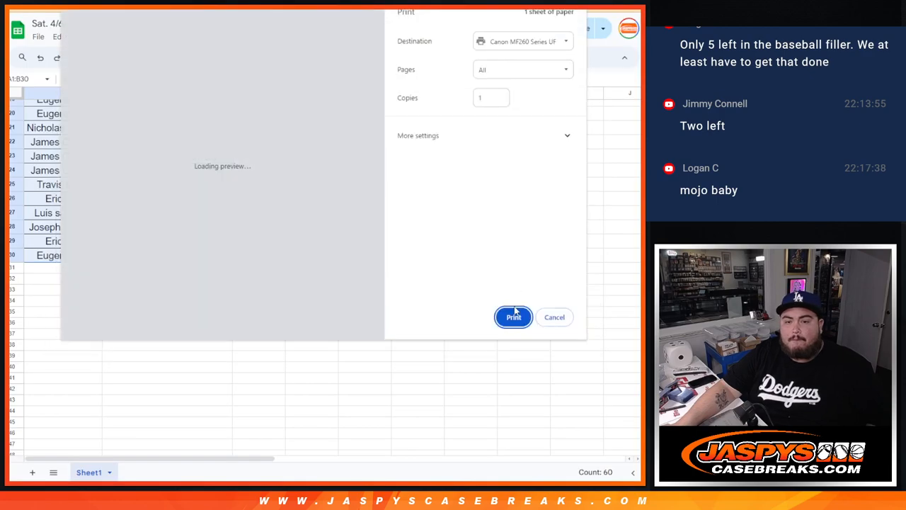
{"action": "left_click", "coordinate": [554, 317]}
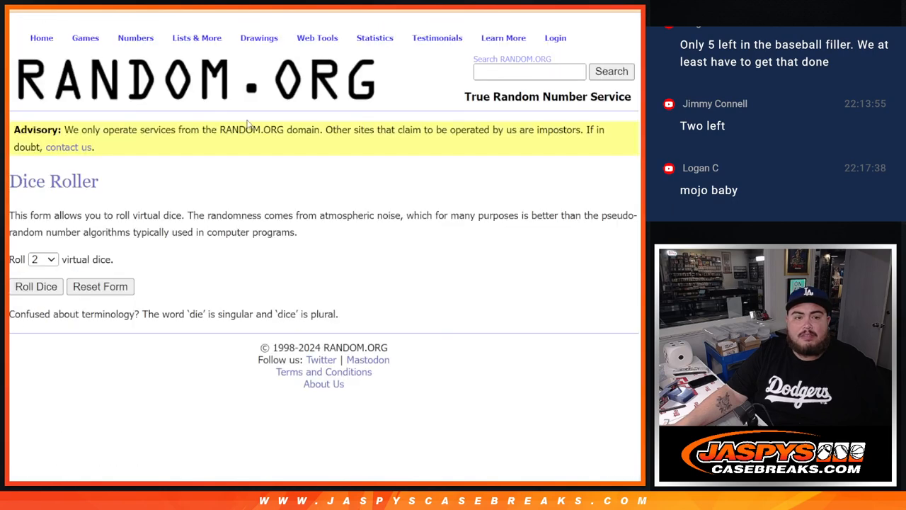
Step: Return to the shuffled break names and reshuffle them twice, reaching seven randomizations
{"action": "left_click", "coordinate": [35, 286]}
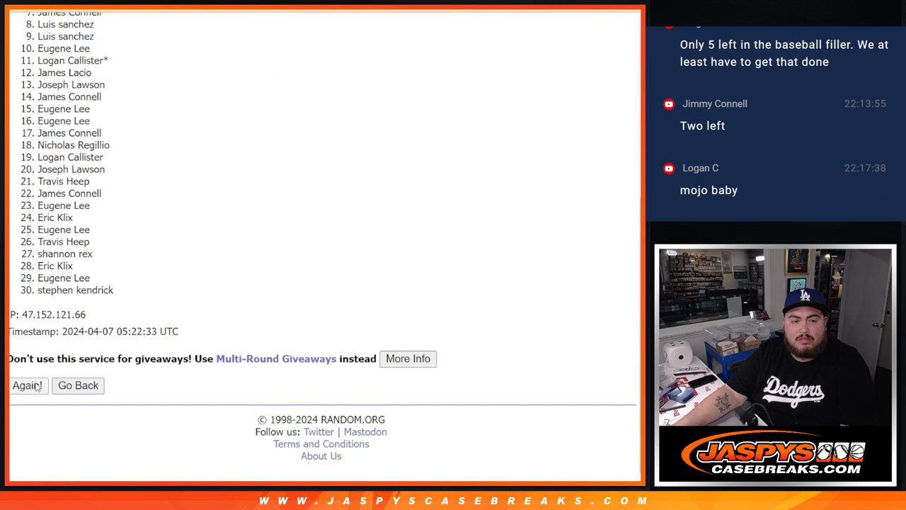
{"action": "left_click", "coordinate": [27, 385]}
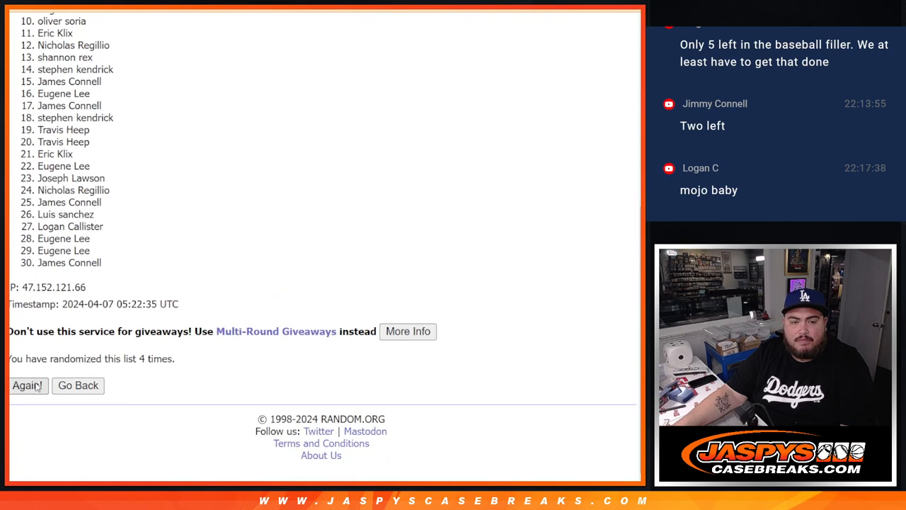
{"action": "left_click", "coordinate": [27, 385]}
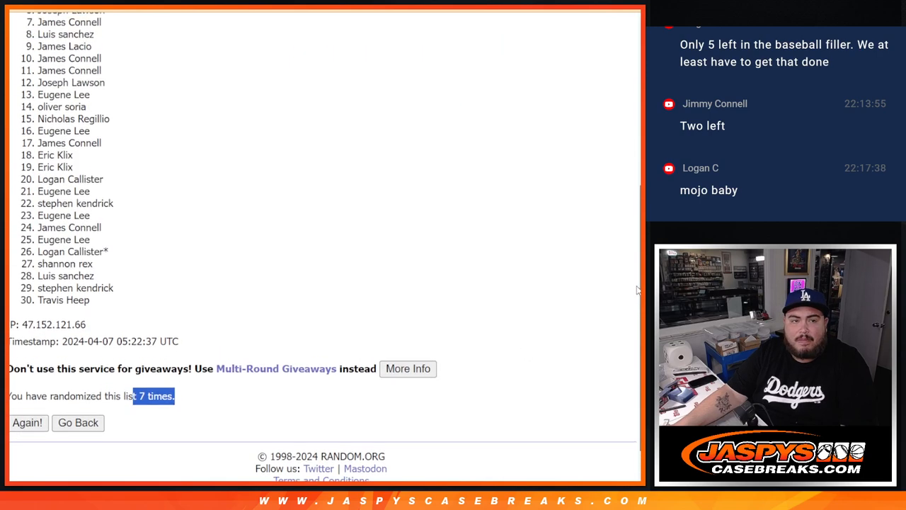
Step: Scroll through the seven-times-shuffled list of 30 names, including the top five
{"action": "scroll", "scroll_direction": "down", "scroll_amount": 3}
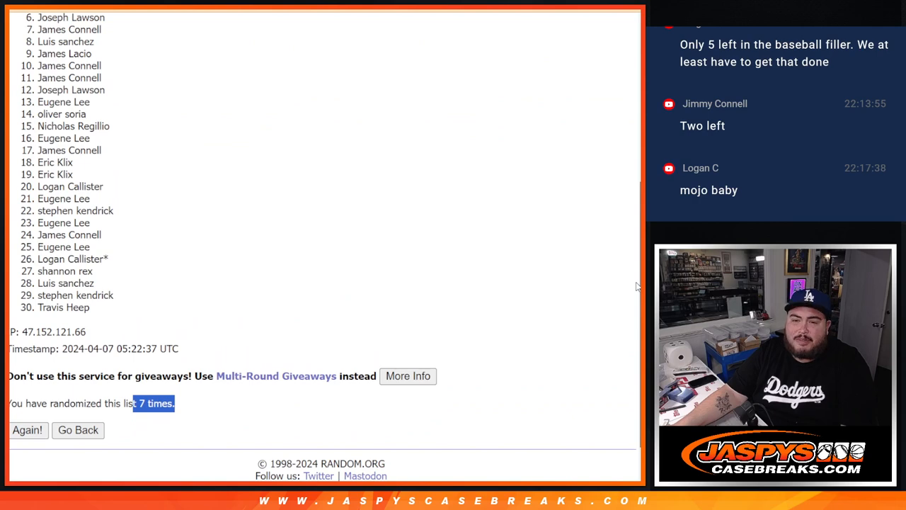
{"action": "scroll", "scroll_direction": "down", "scroll_amount": 3}
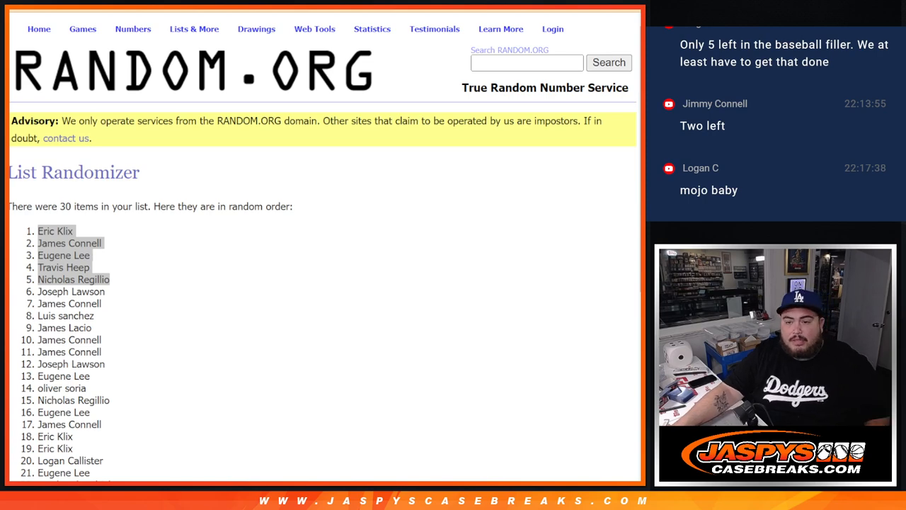
{"action": "scroll", "scroll_direction": "down", "scroll_amount": 3}
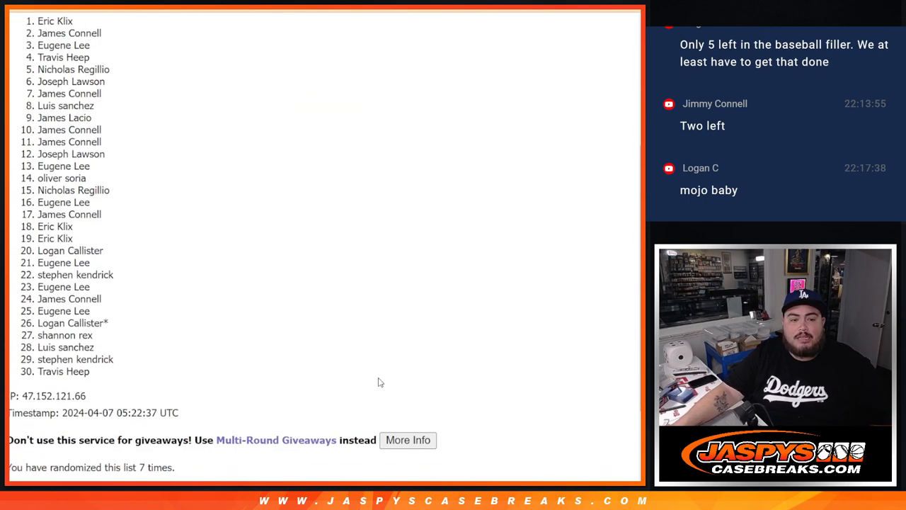